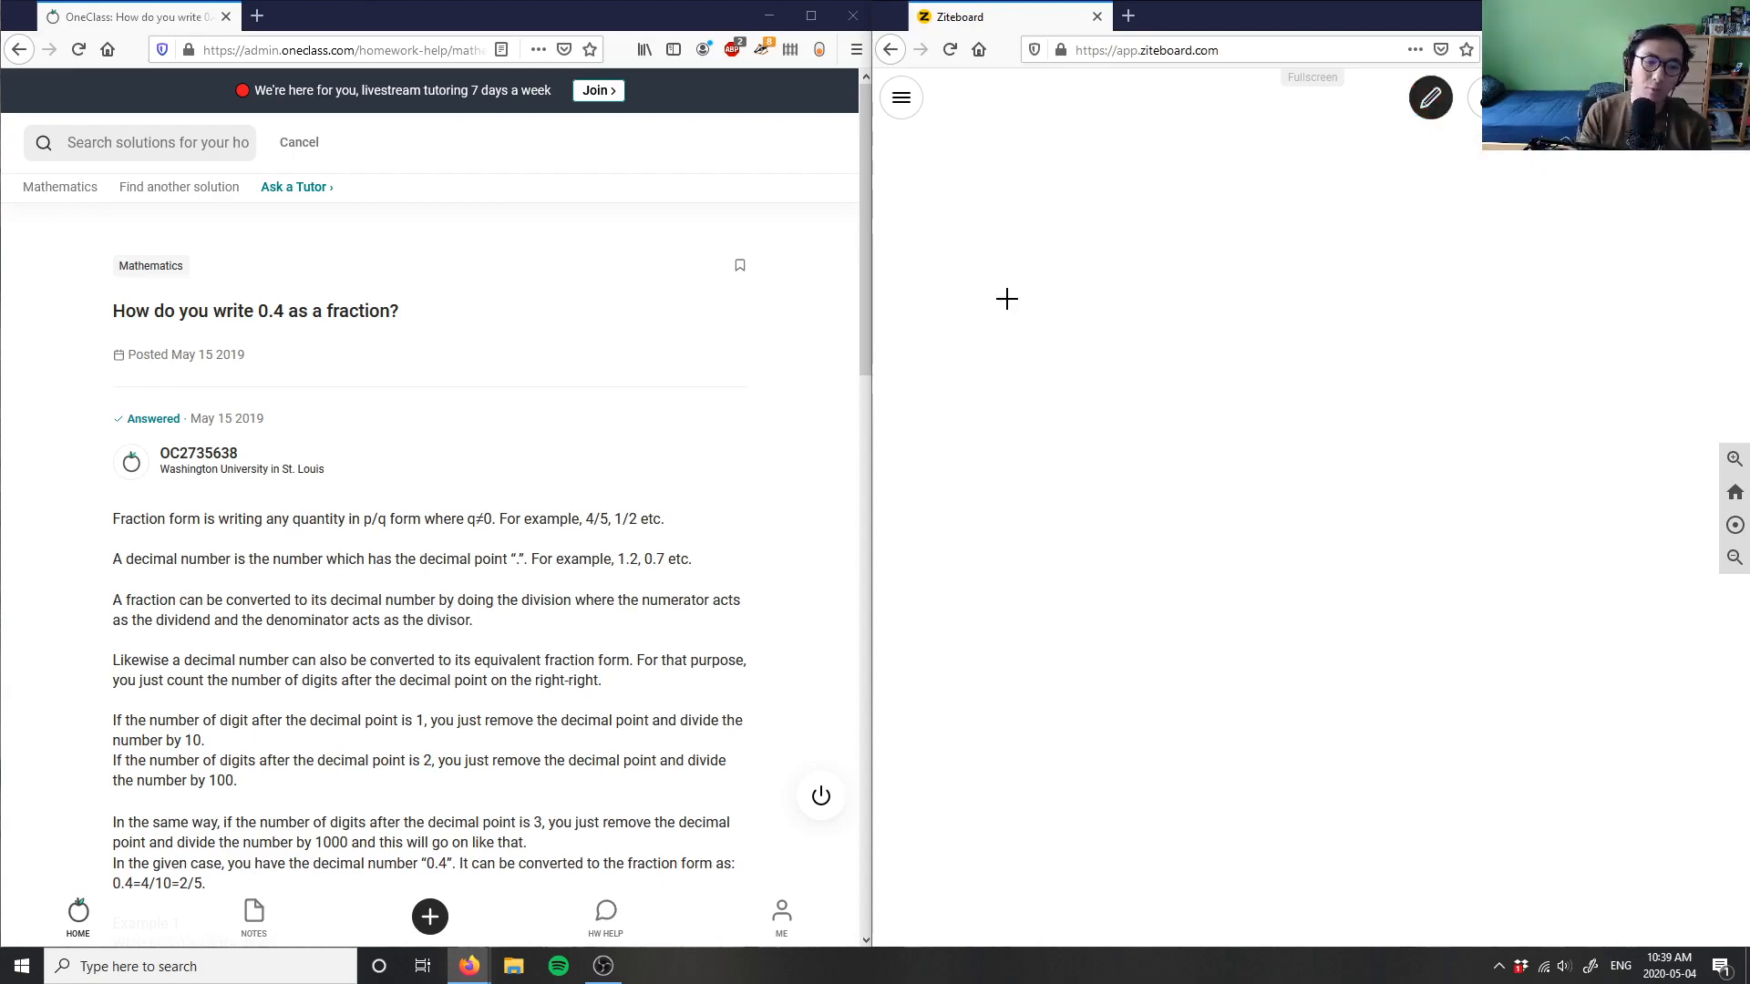
{"action": "mouse_move", "coordinate": [990, 255]}
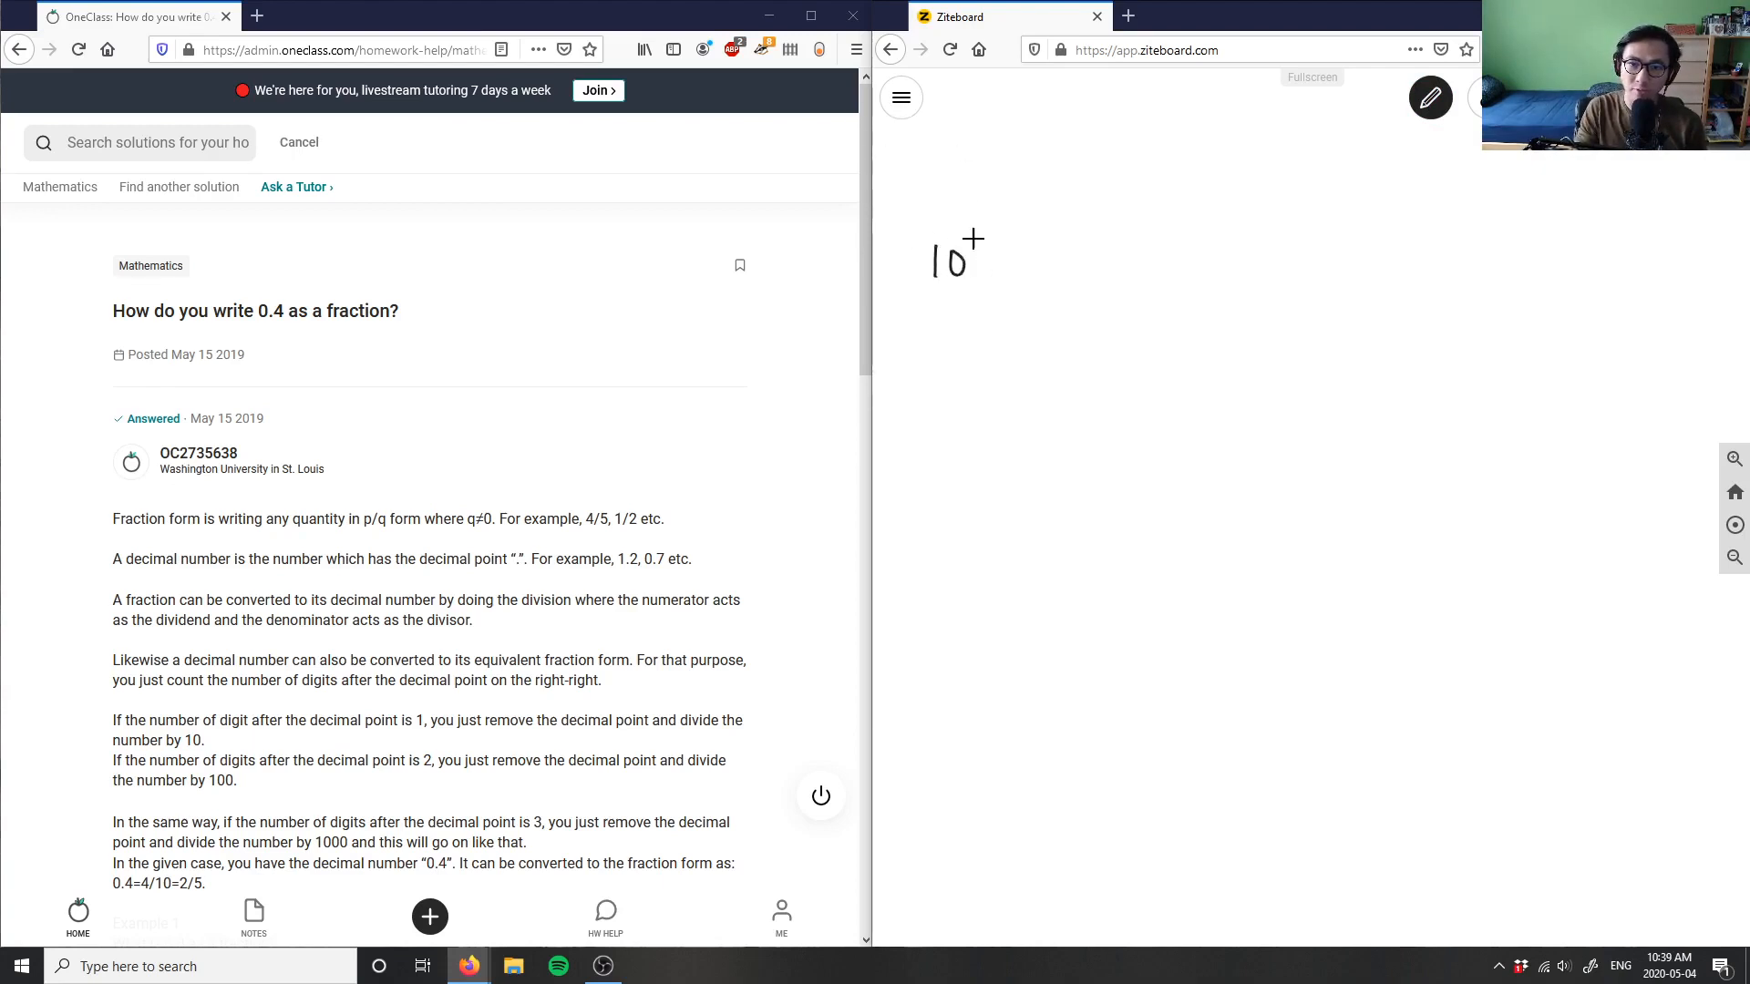
Handwrite "10) 0.4 as a fraction?" at the top of the board.
{"action": "left_click_drag", "start_coordinate": [982, 257], "coordinate": [1043, 279]}
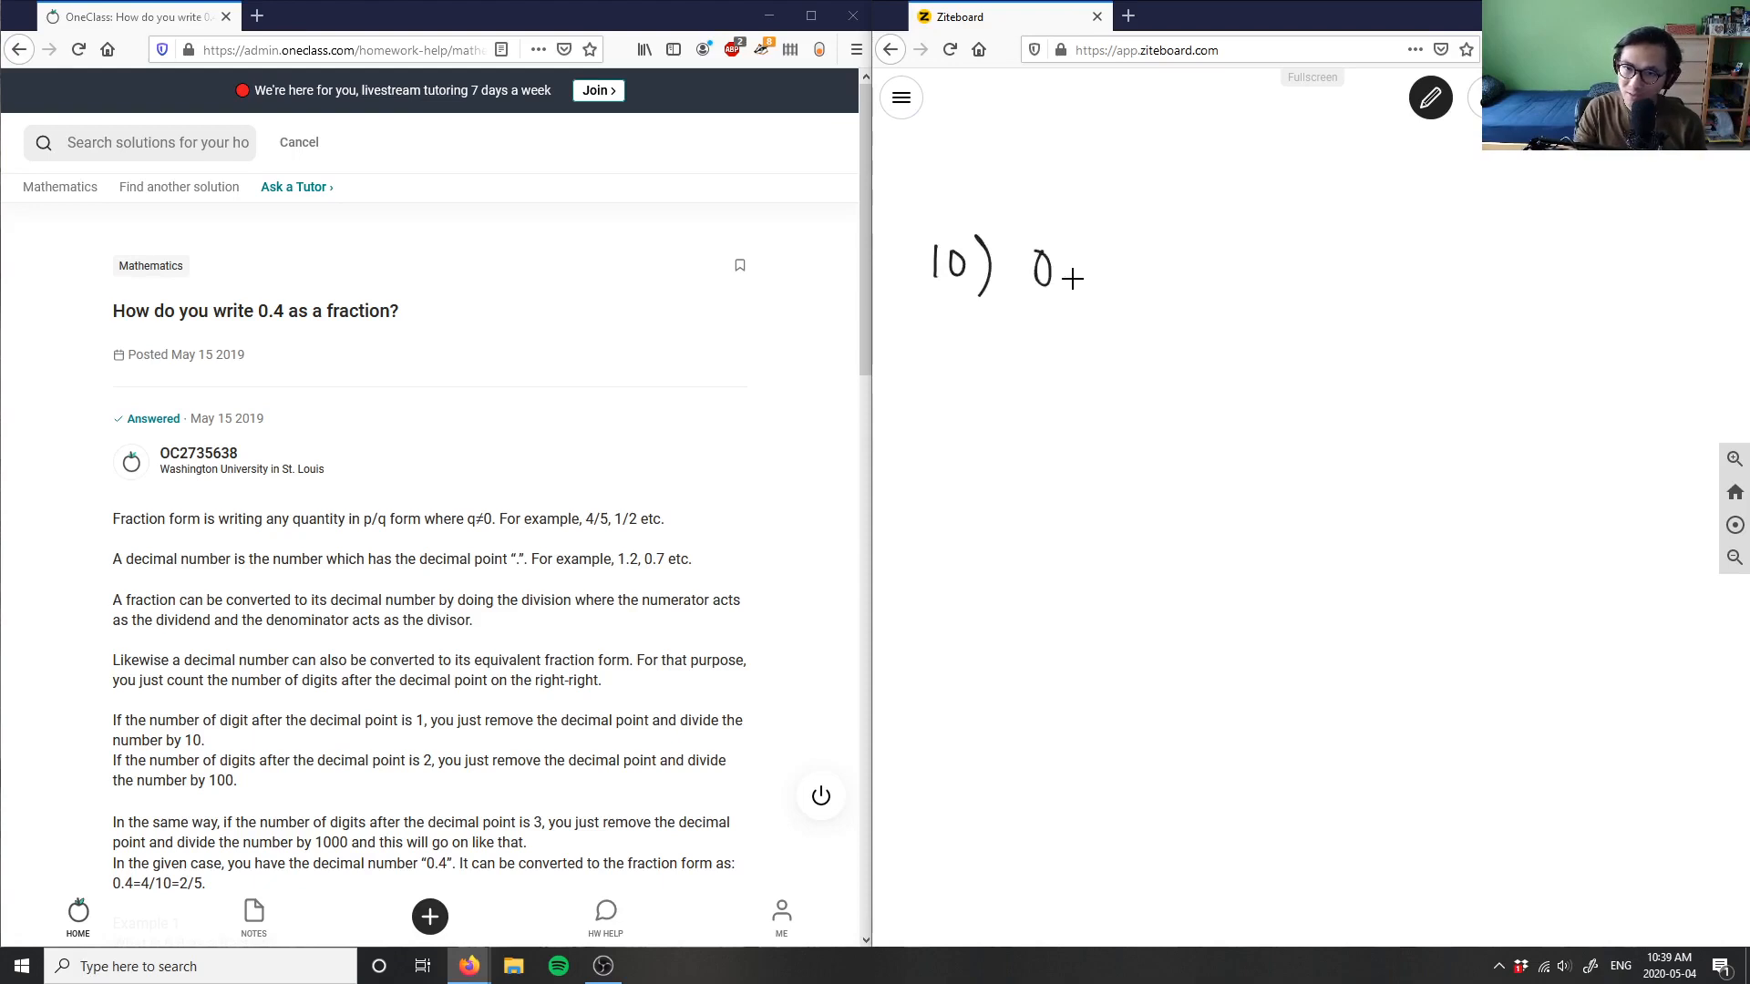
{"action": "left_click_drag", "start_coordinate": [1072, 272], "coordinate": [1228, 272]}
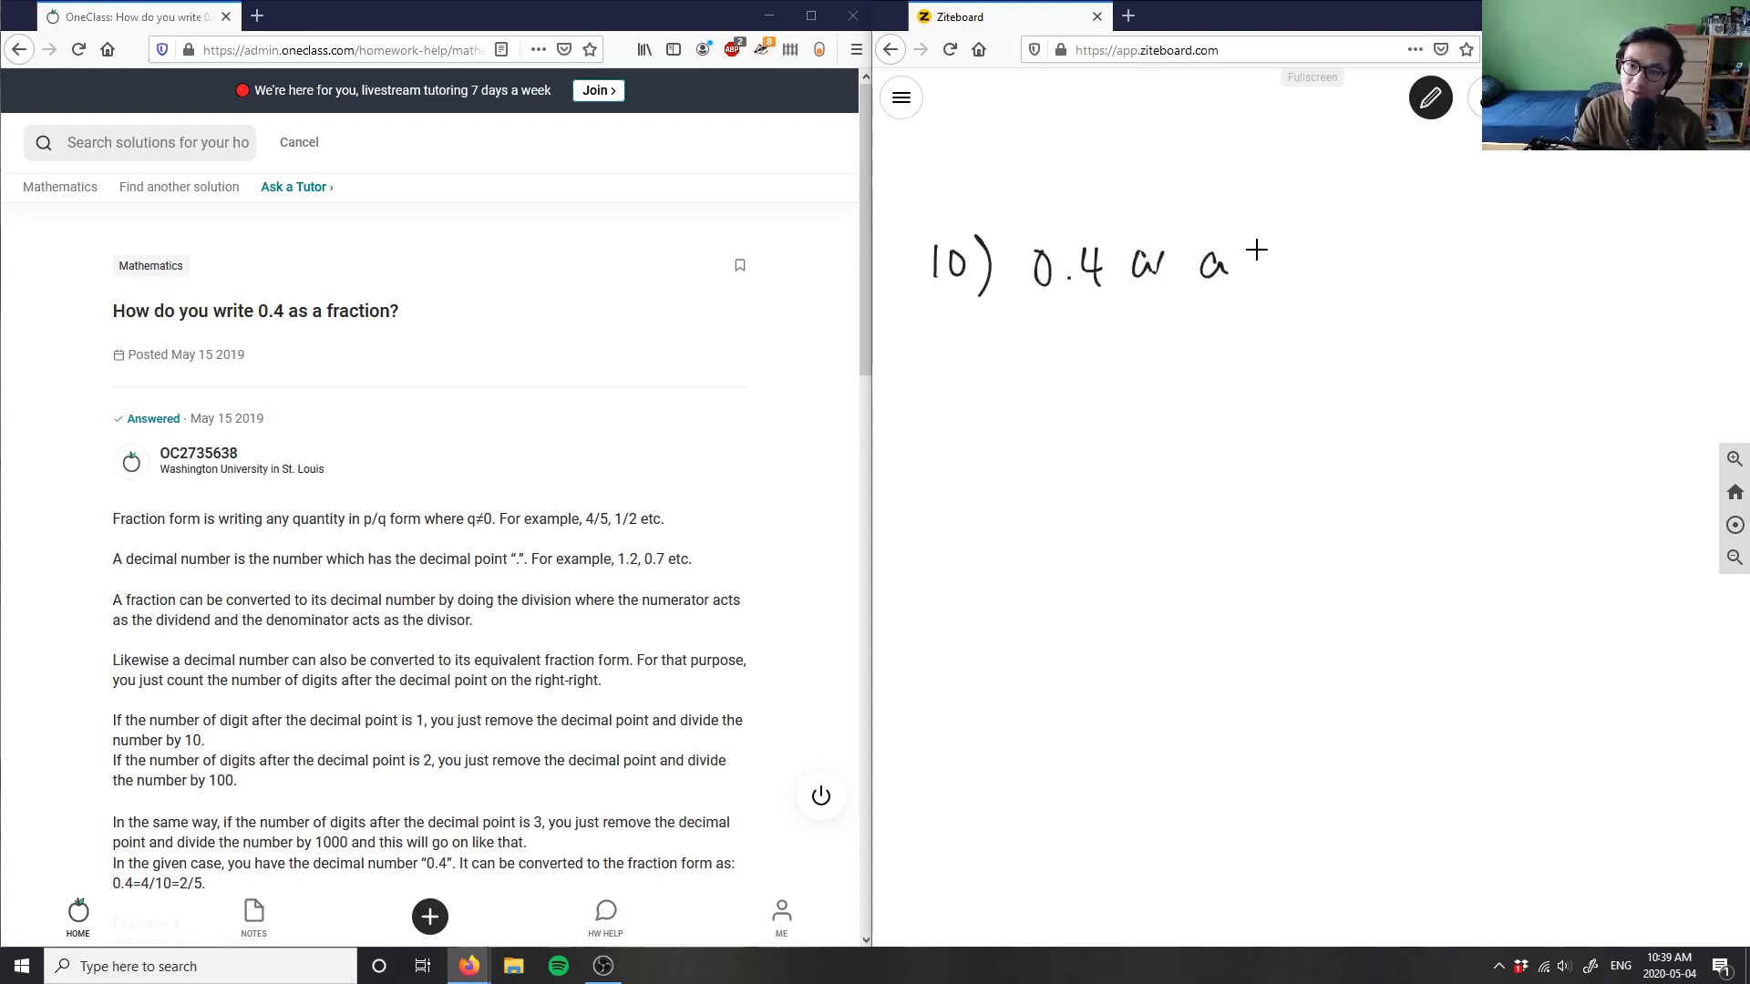
{"action": "left_click_drag", "start_coordinate": [1245, 257], "coordinate": [1356, 268]}
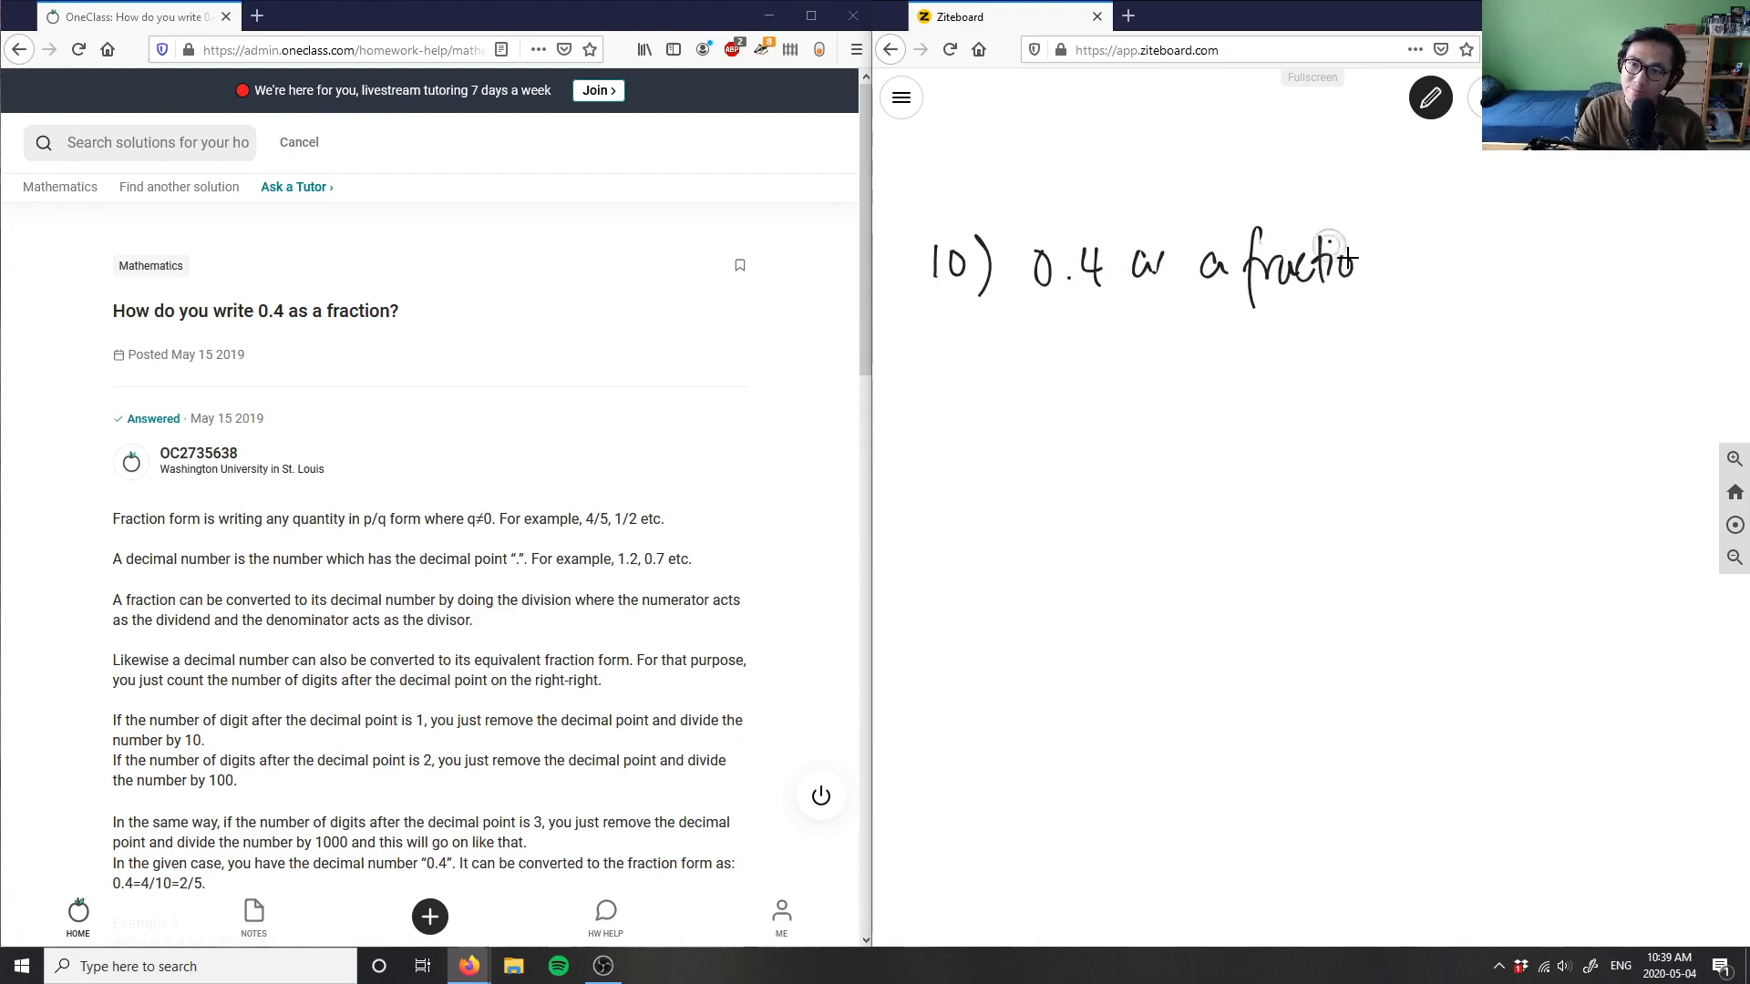
{"action": "left_click_drag", "start_coordinate": [1351, 262], "coordinate": [1417, 263]}
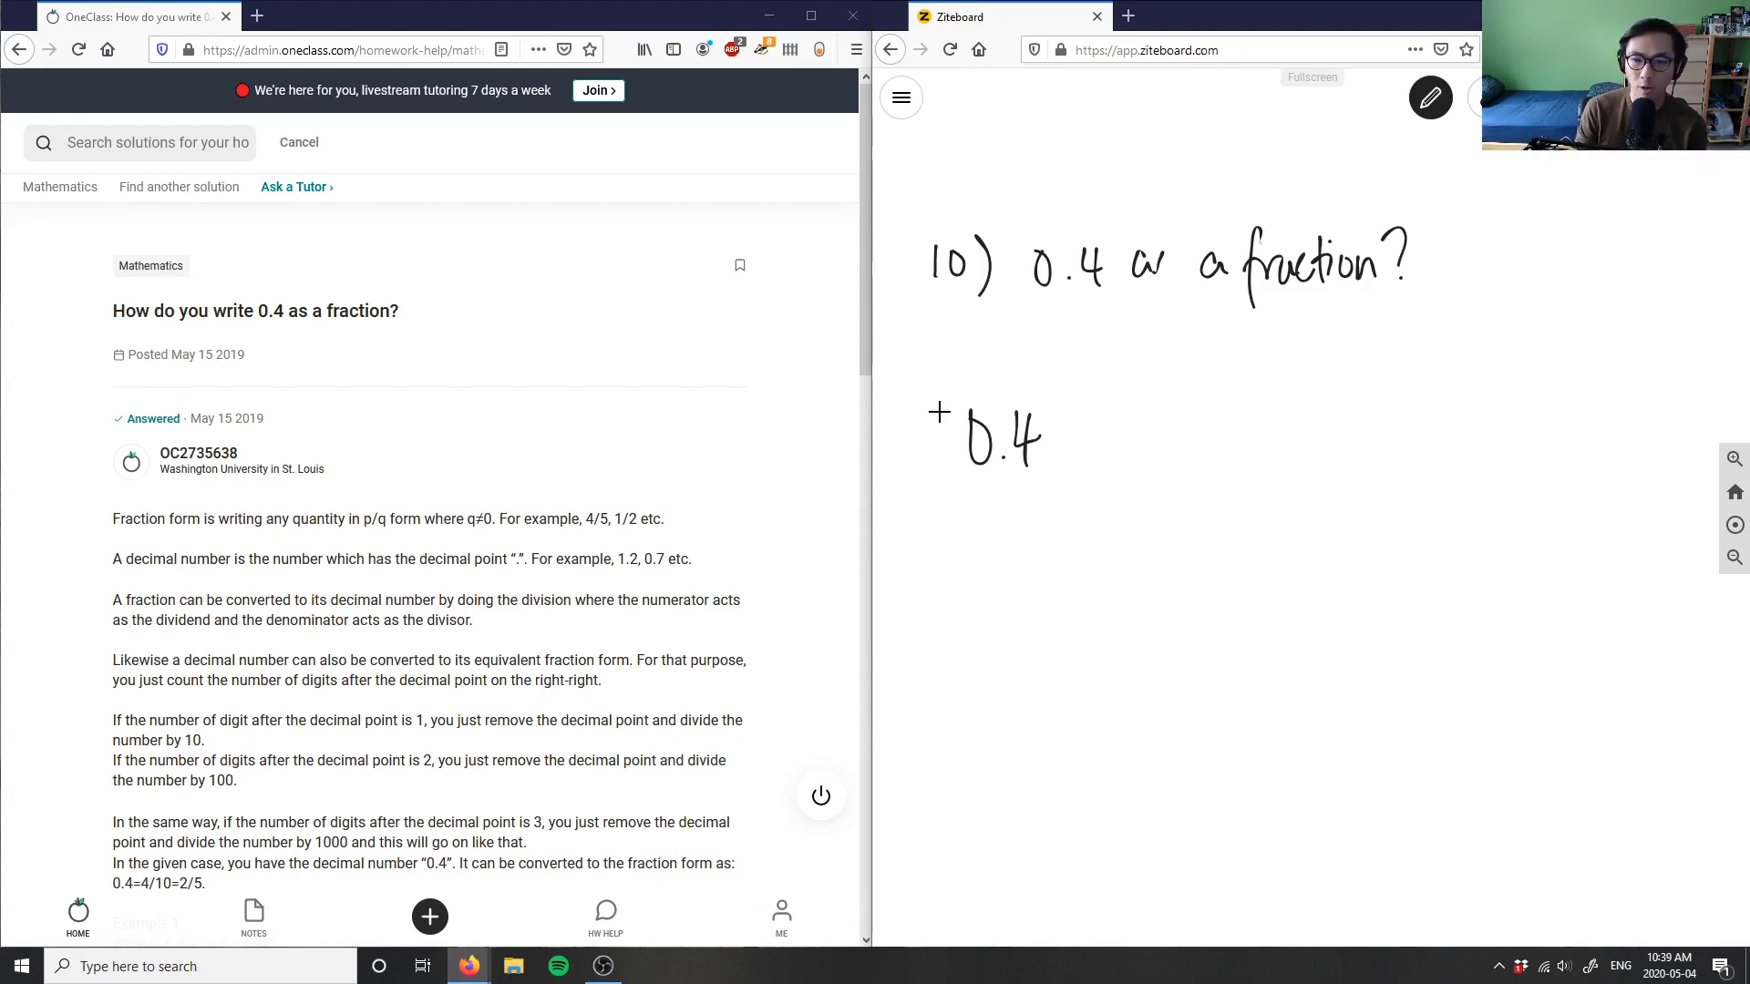
Label 0.4 as the ten's digit, add a blue "decimal → fraction" heading, start 4 over 10.
{"action": "left_click_drag", "start_coordinate": [1093, 441], "coordinate": [1116, 453]}
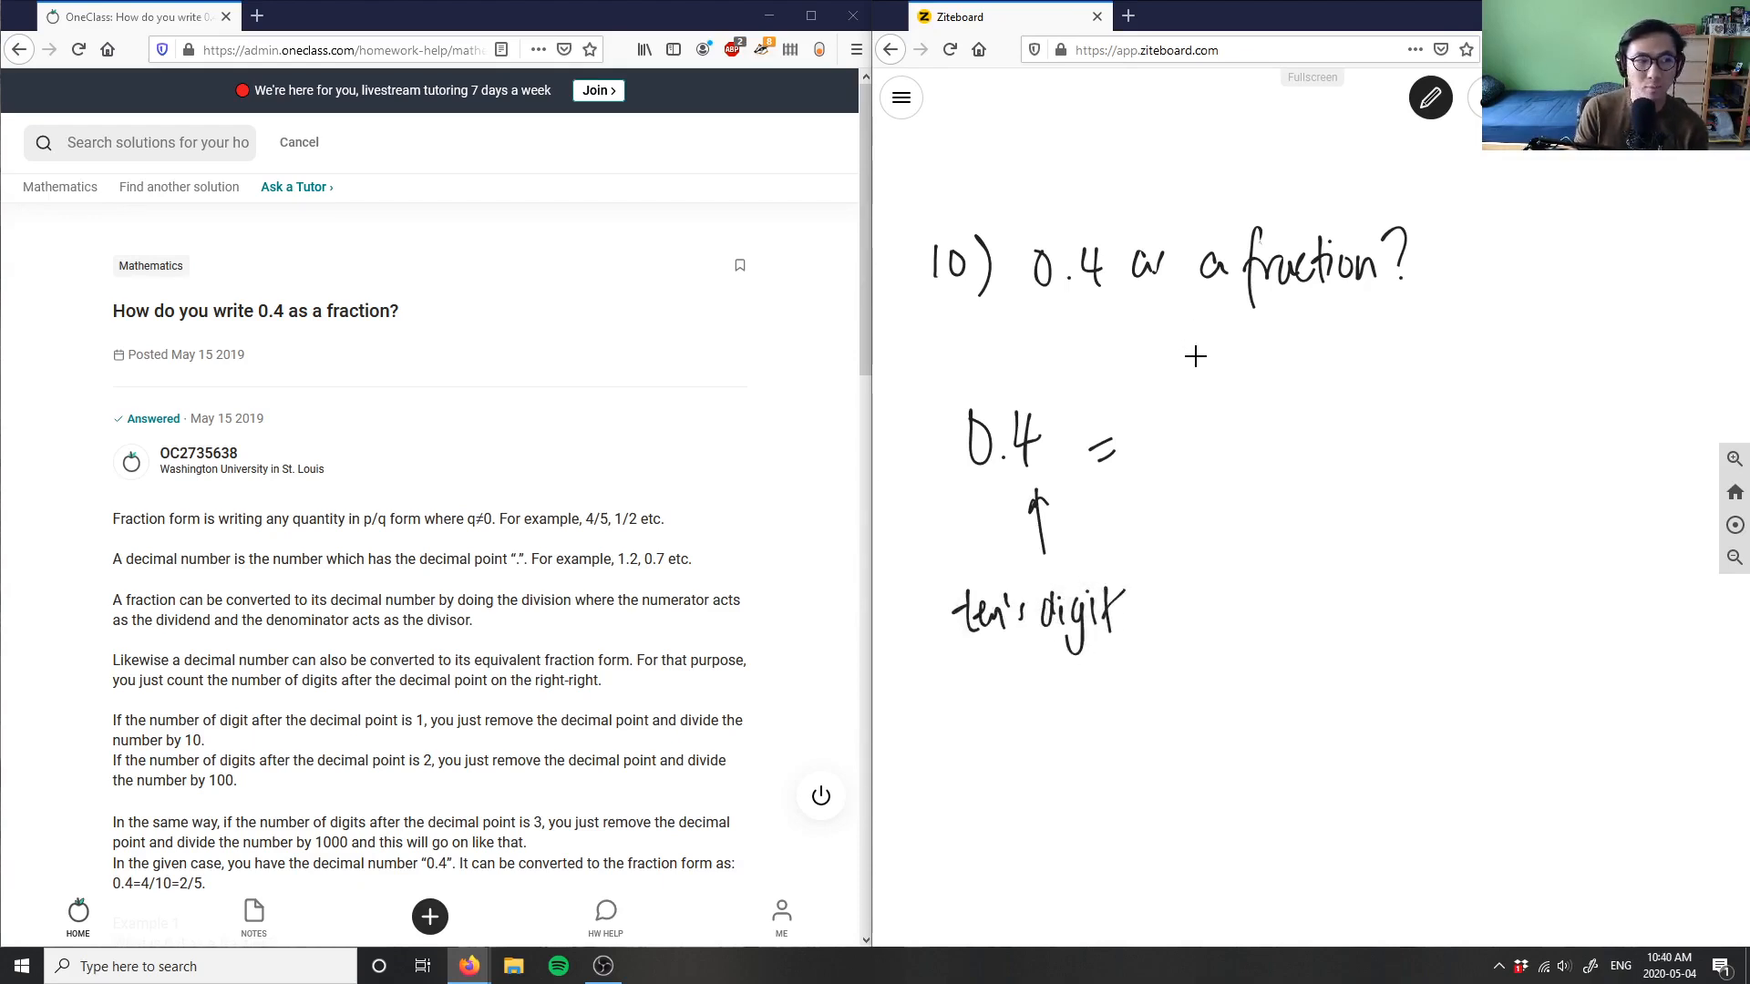
{"action": "left_click", "coordinate": [1430, 99]}
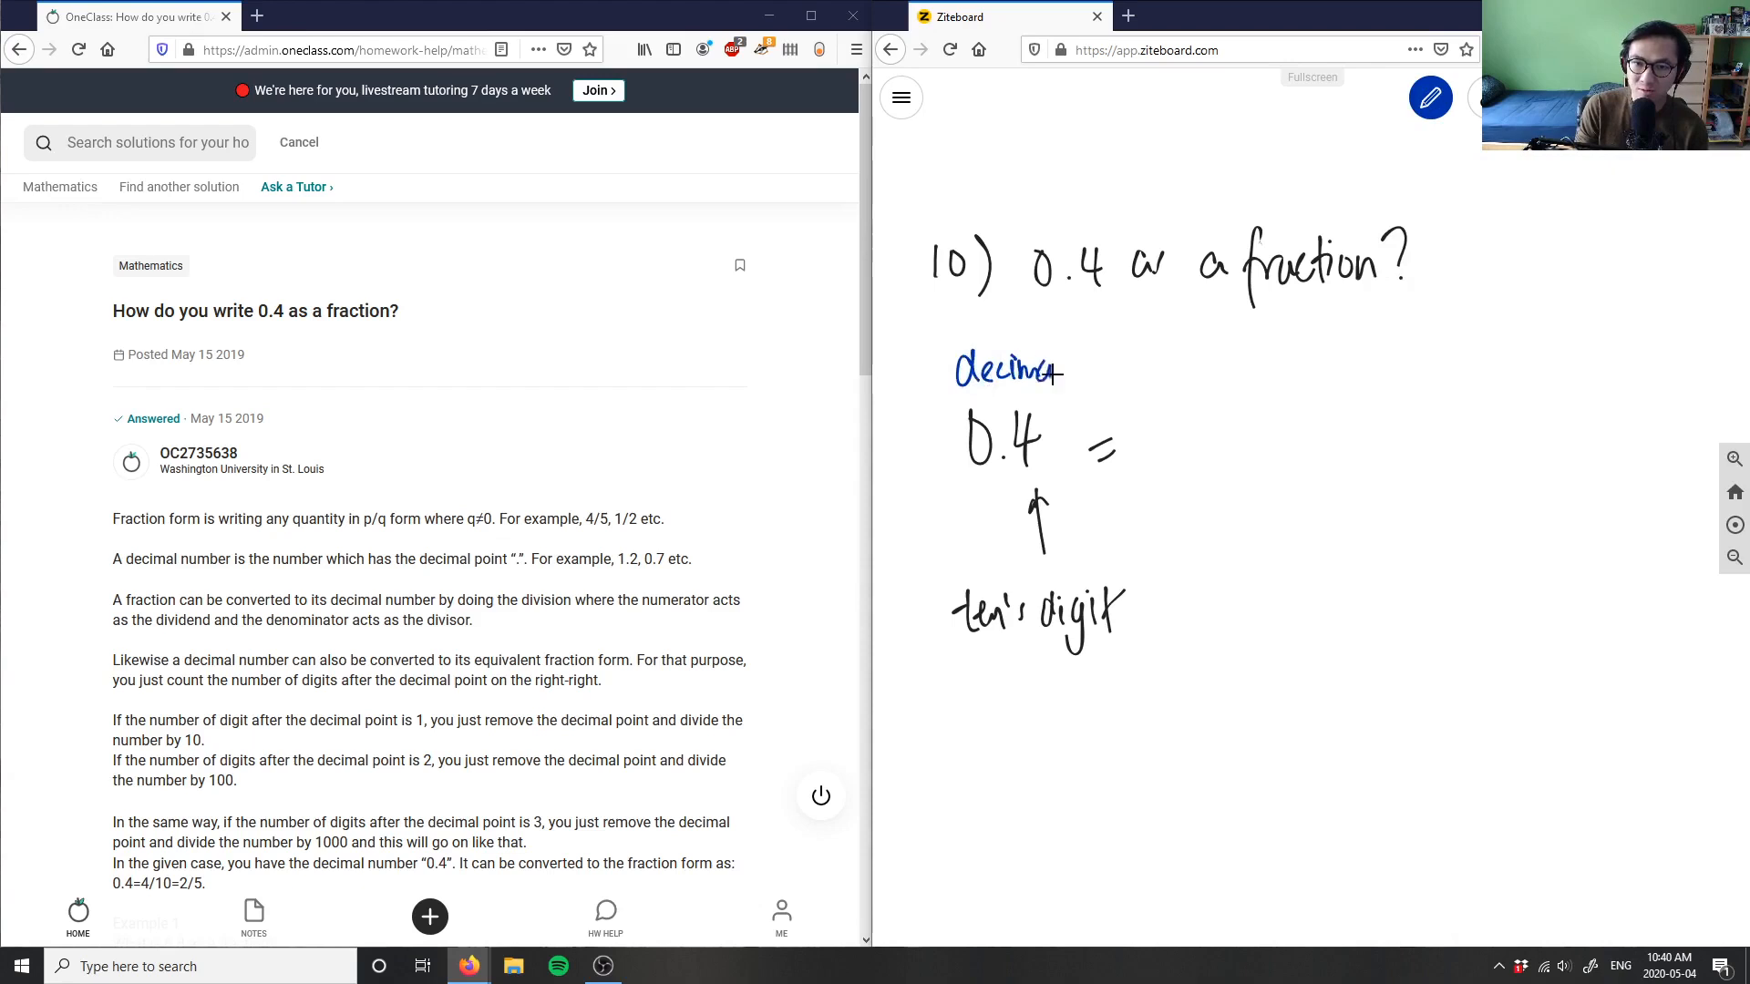
{"action": "left_click_drag", "start_coordinate": [1093, 362], "coordinate": [1200, 357]}
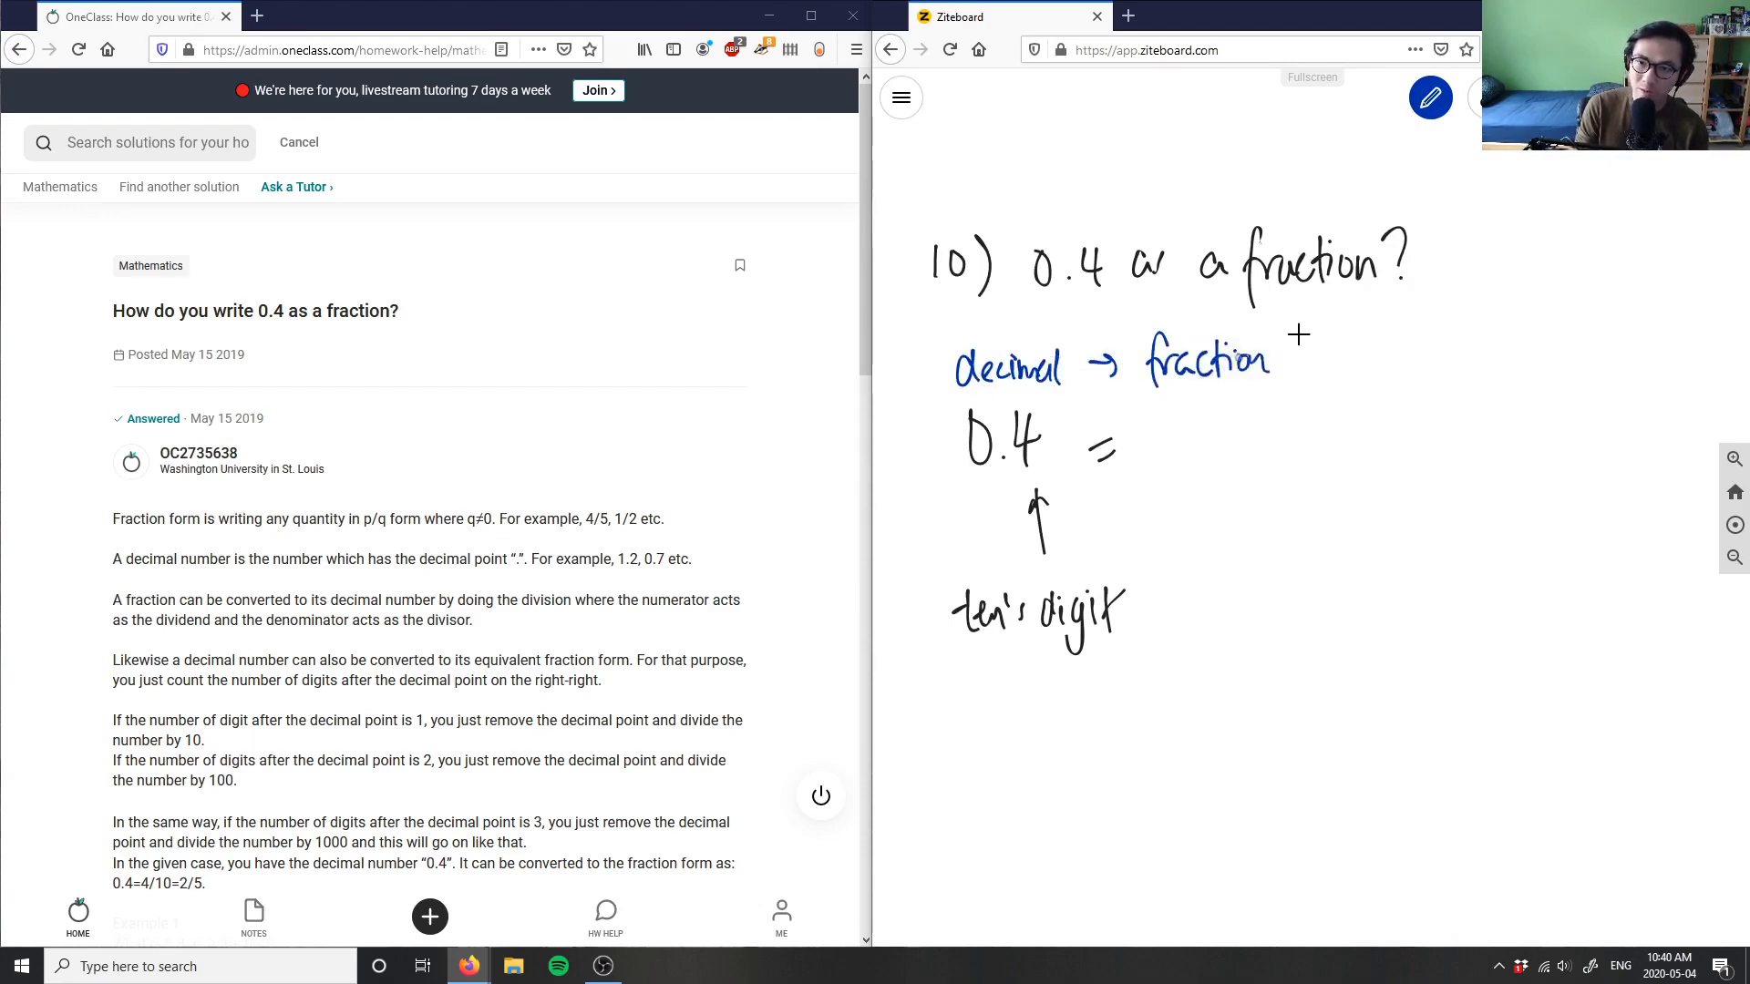
{"action": "mouse_move", "coordinate": [1140, 500]}
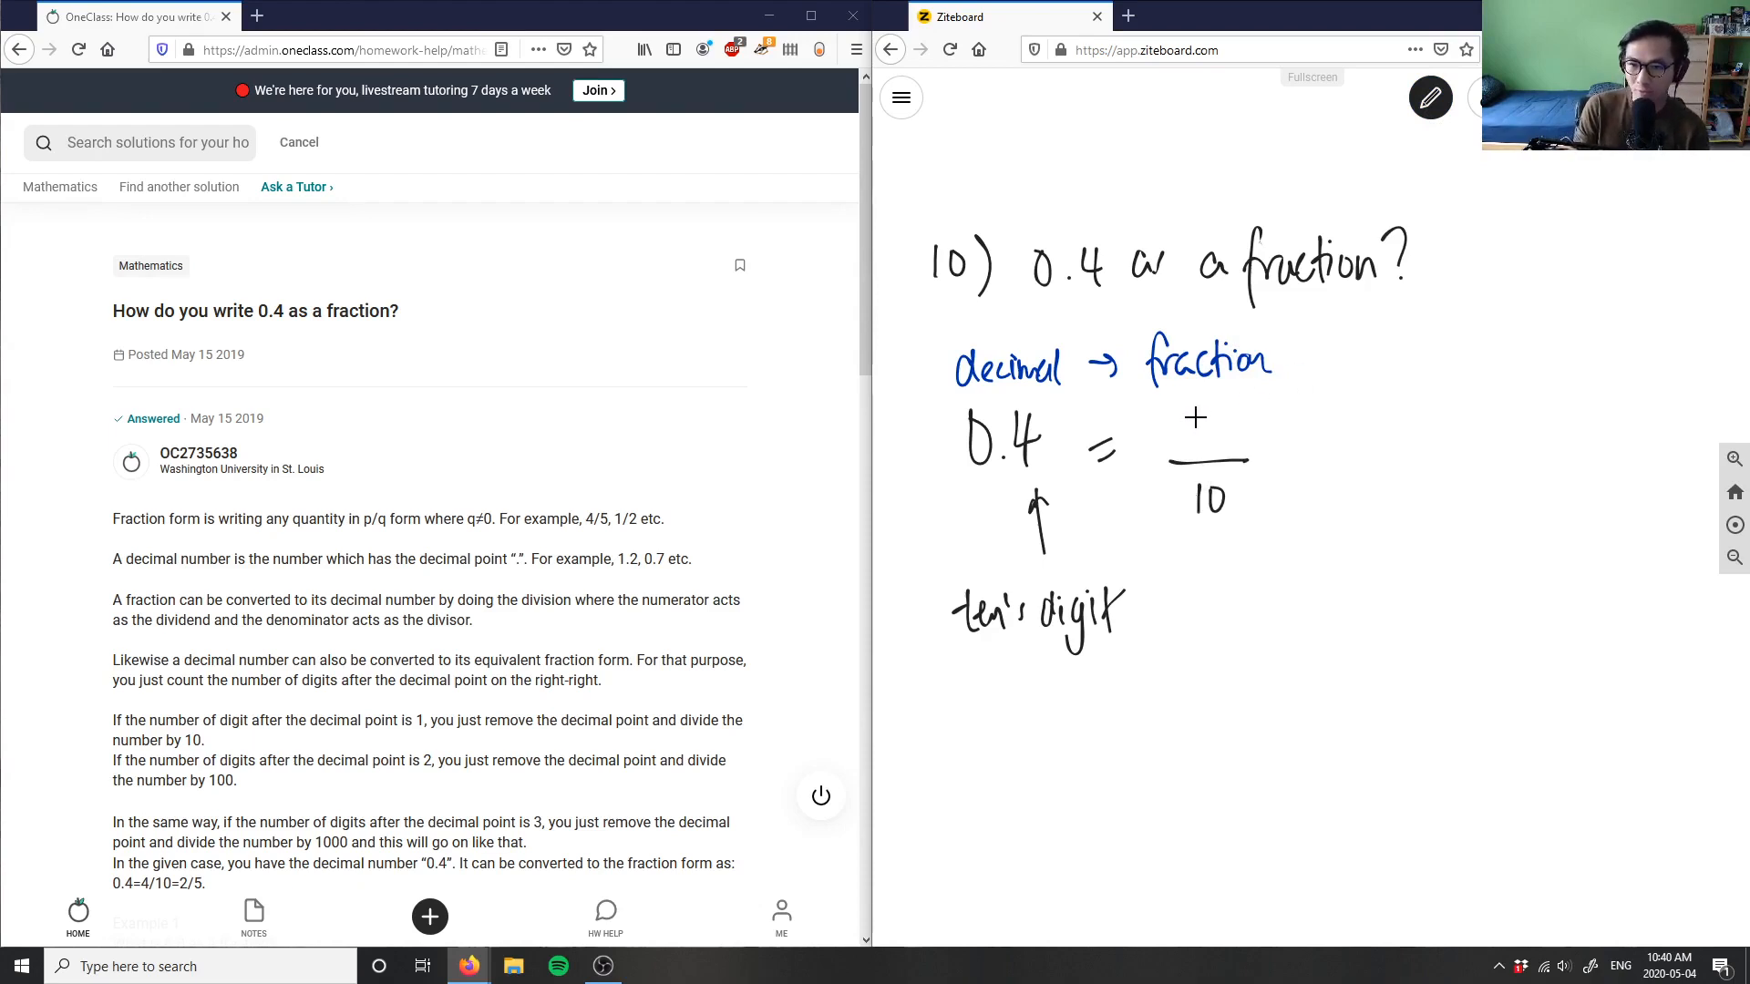
{"action": "left_click_drag", "start_coordinate": [1183, 419], "coordinate": [1211, 457]}
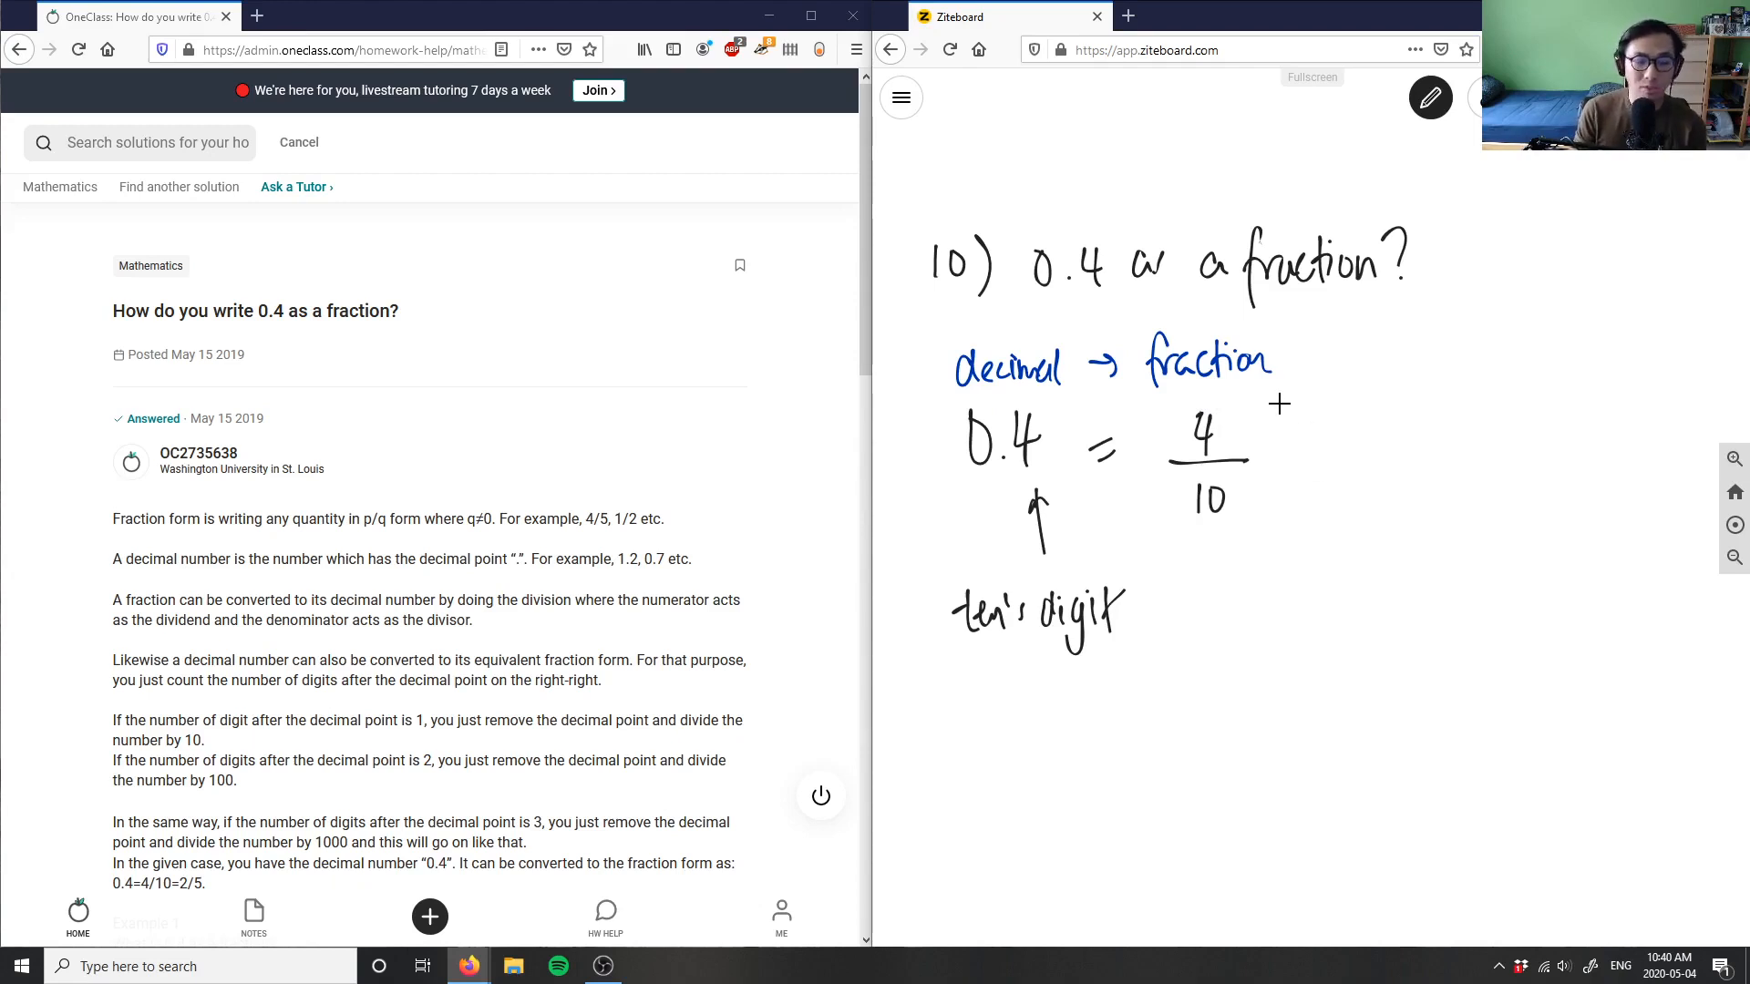
{"action": "mouse_move", "coordinate": [1234, 627]}
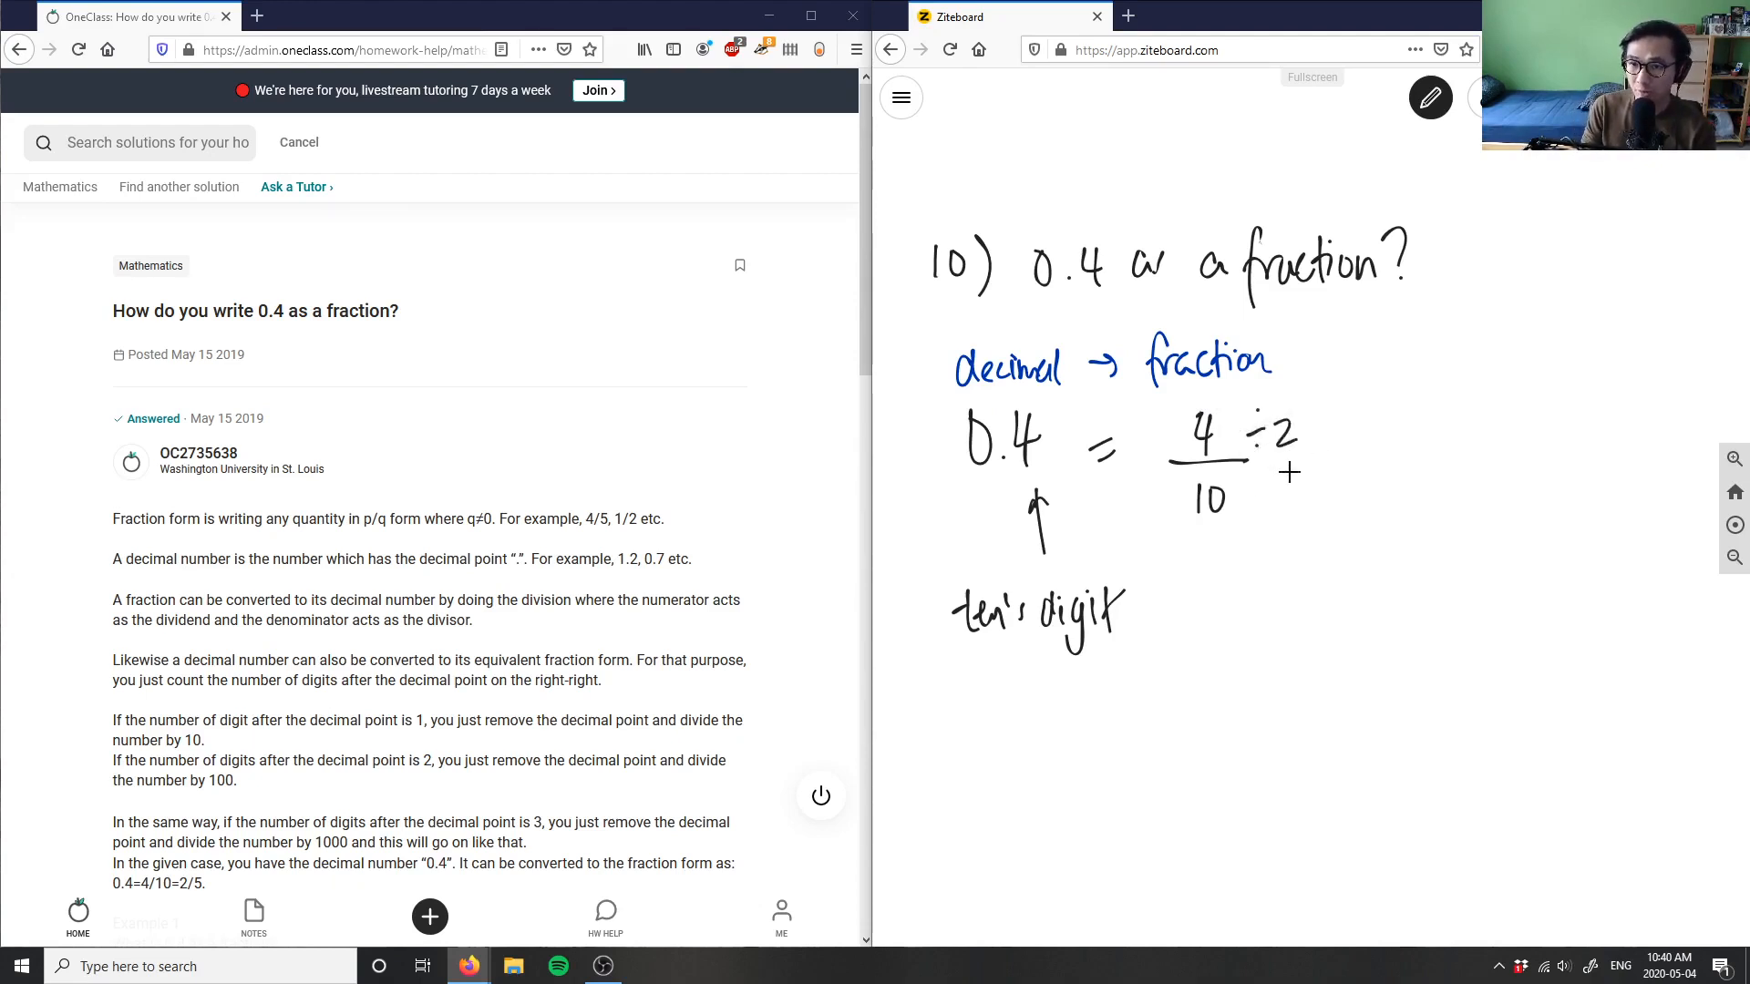
Divide 10 by 2, write = toward 2/5, and switch to blue pen.
{"action": "left_click_drag", "start_coordinate": [1239, 491], "coordinate": [1312, 508]}
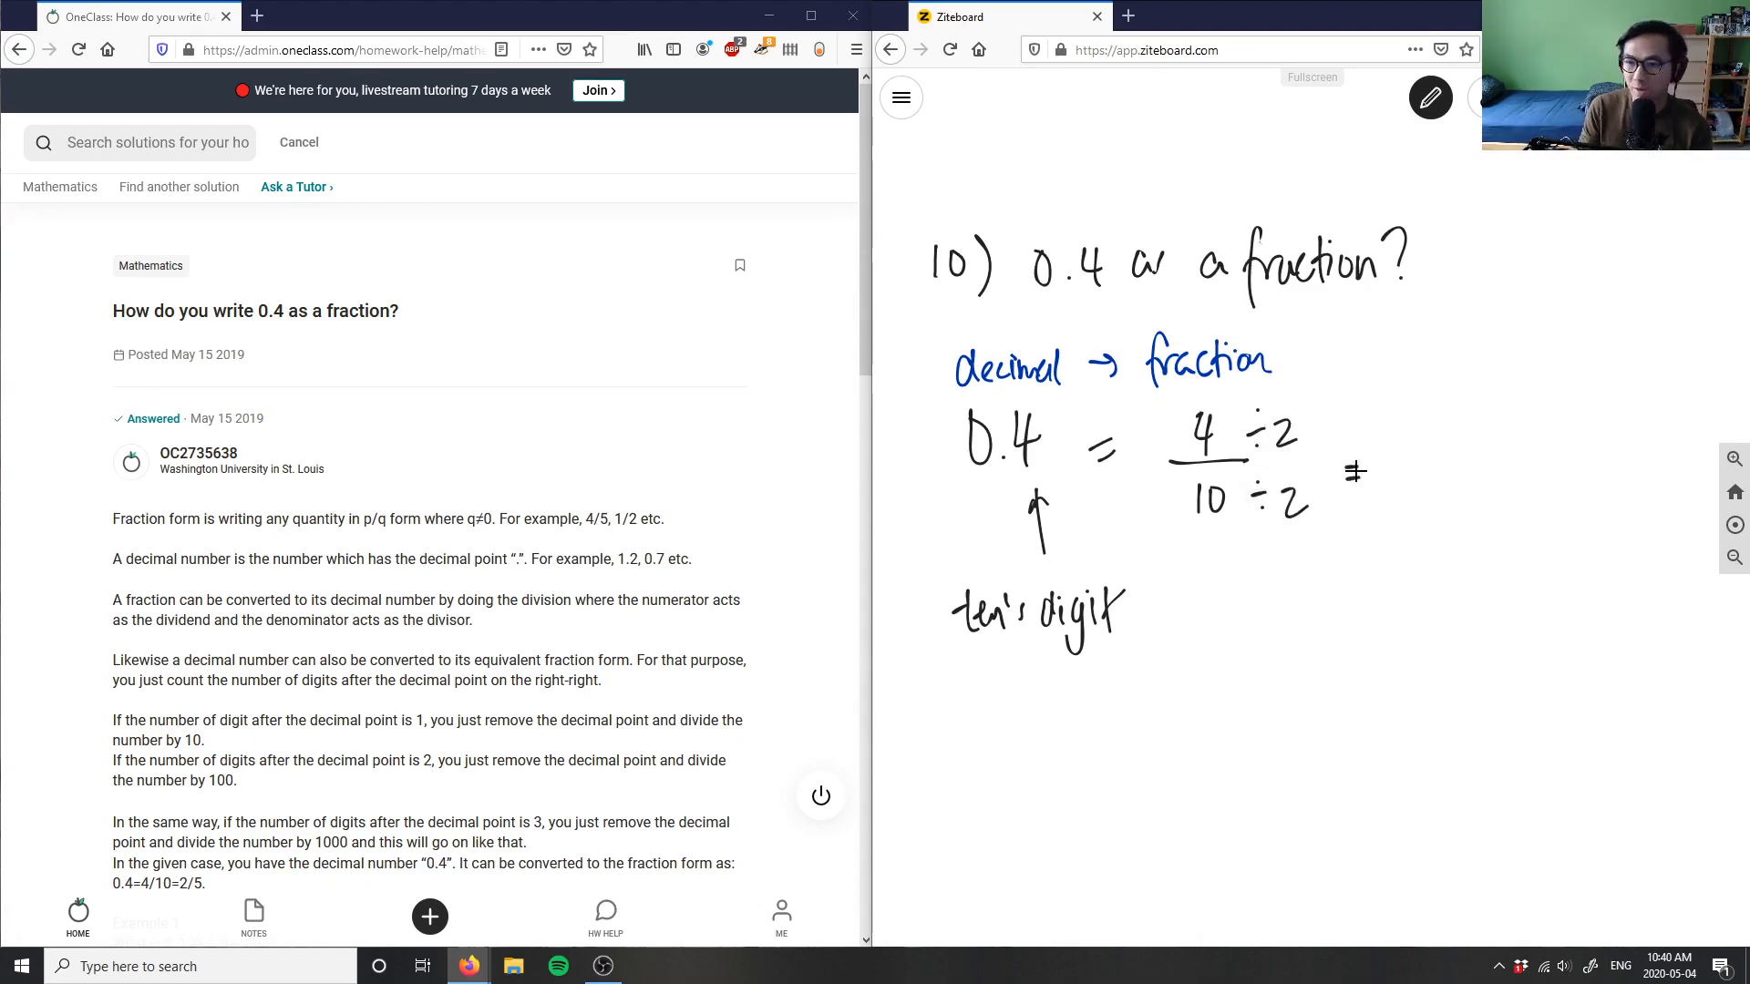
{"action": "left_click_drag", "start_coordinate": [1351, 468], "coordinate": [1440, 436]}
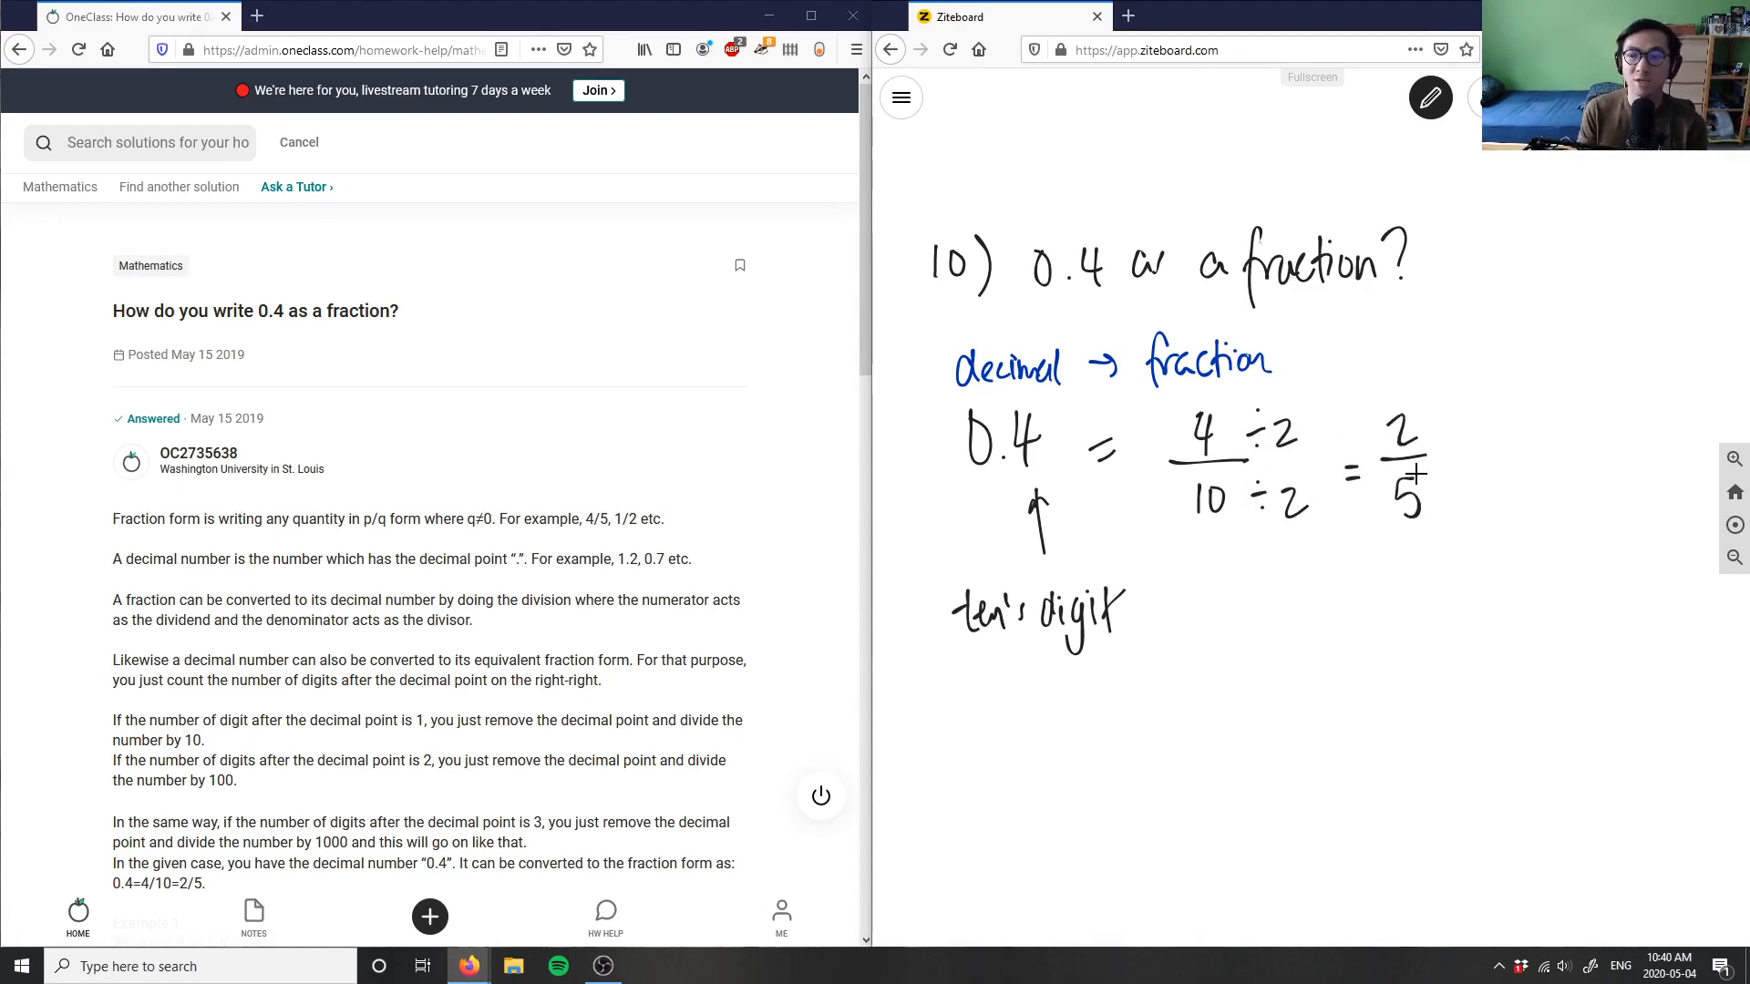
{"action": "left_click", "coordinate": [1430, 98]}
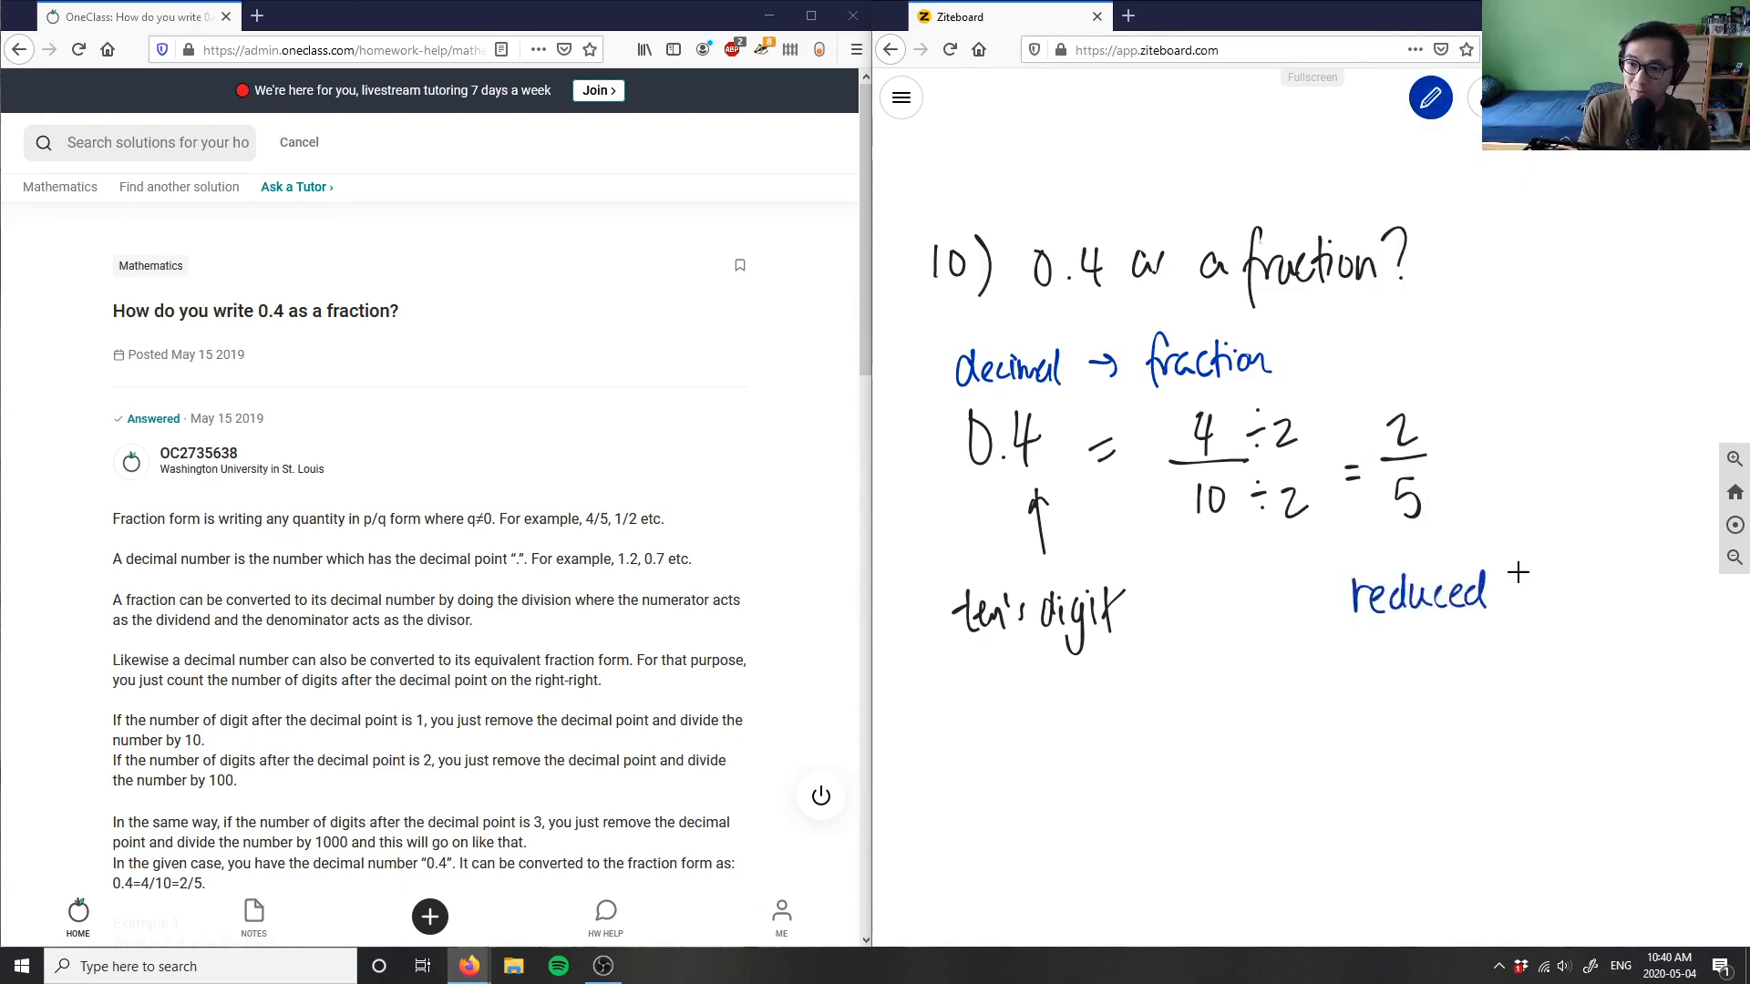
Circle 2/5 and write "reduced to lowest terms." in blue.
{"action": "left_click_drag", "start_coordinate": [1496, 586], "coordinate": [1417, 691]}
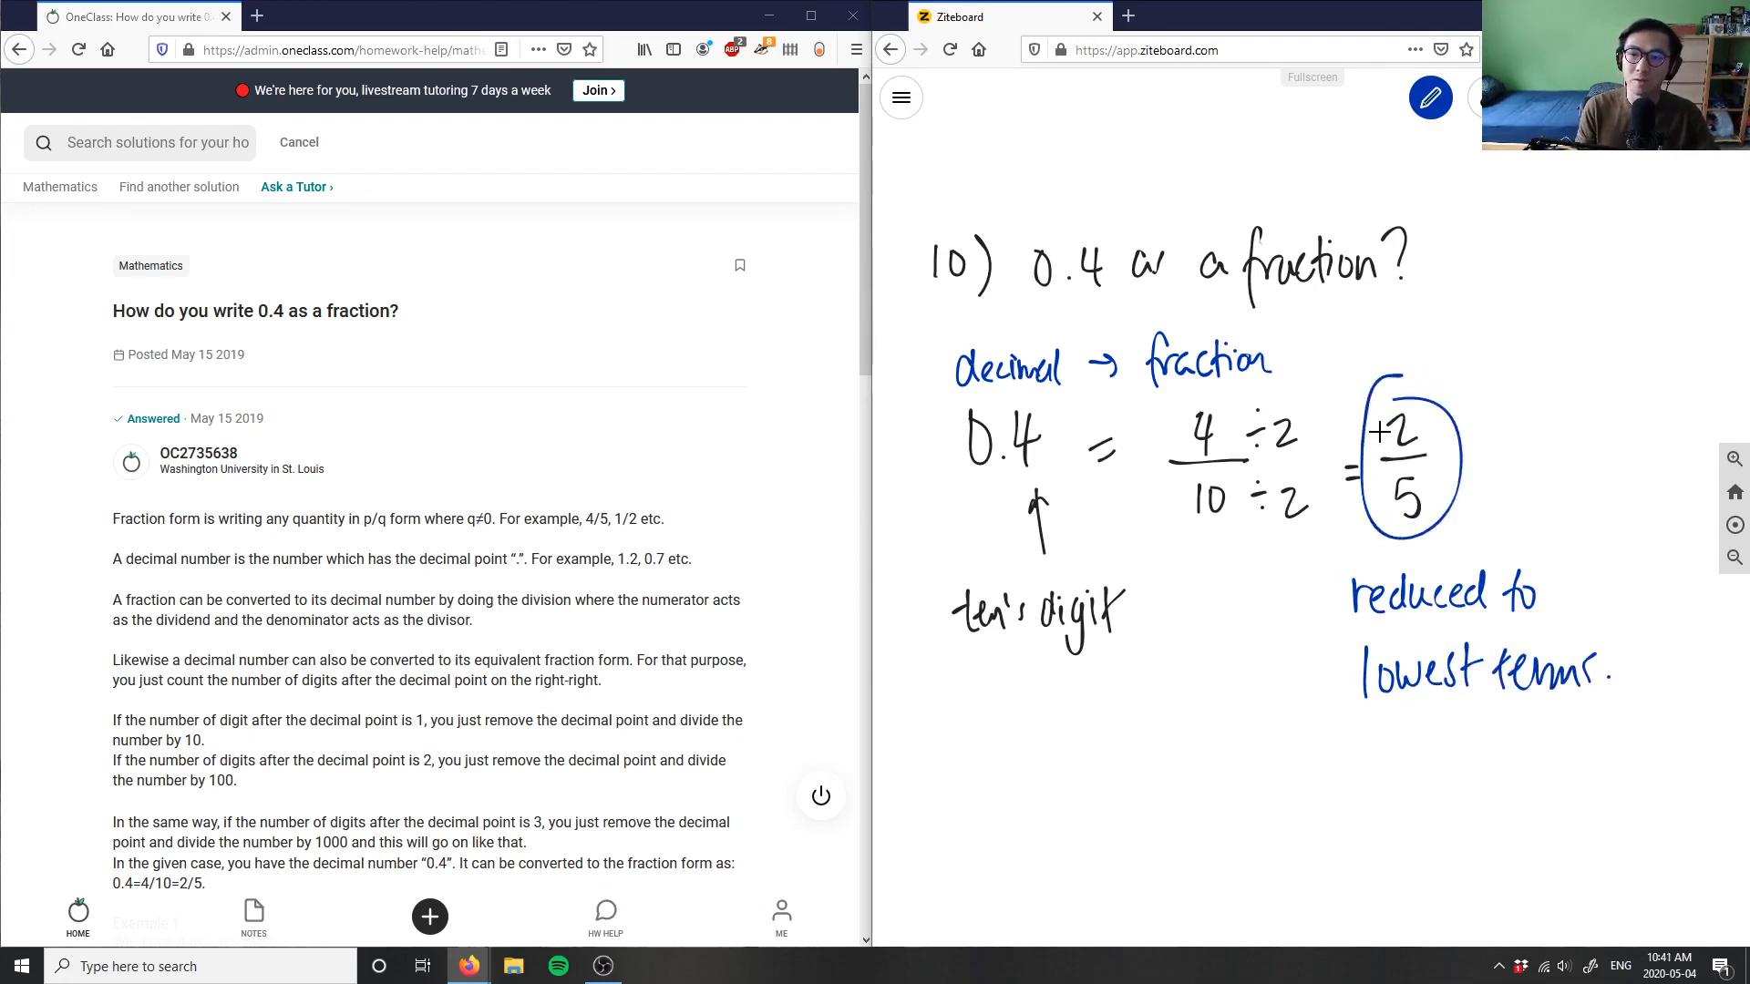
Scroll to the Verify solution box and start typing "Solut".
{"action": "scroll", "scroll_direction": "down", "scroll_amount": 3}
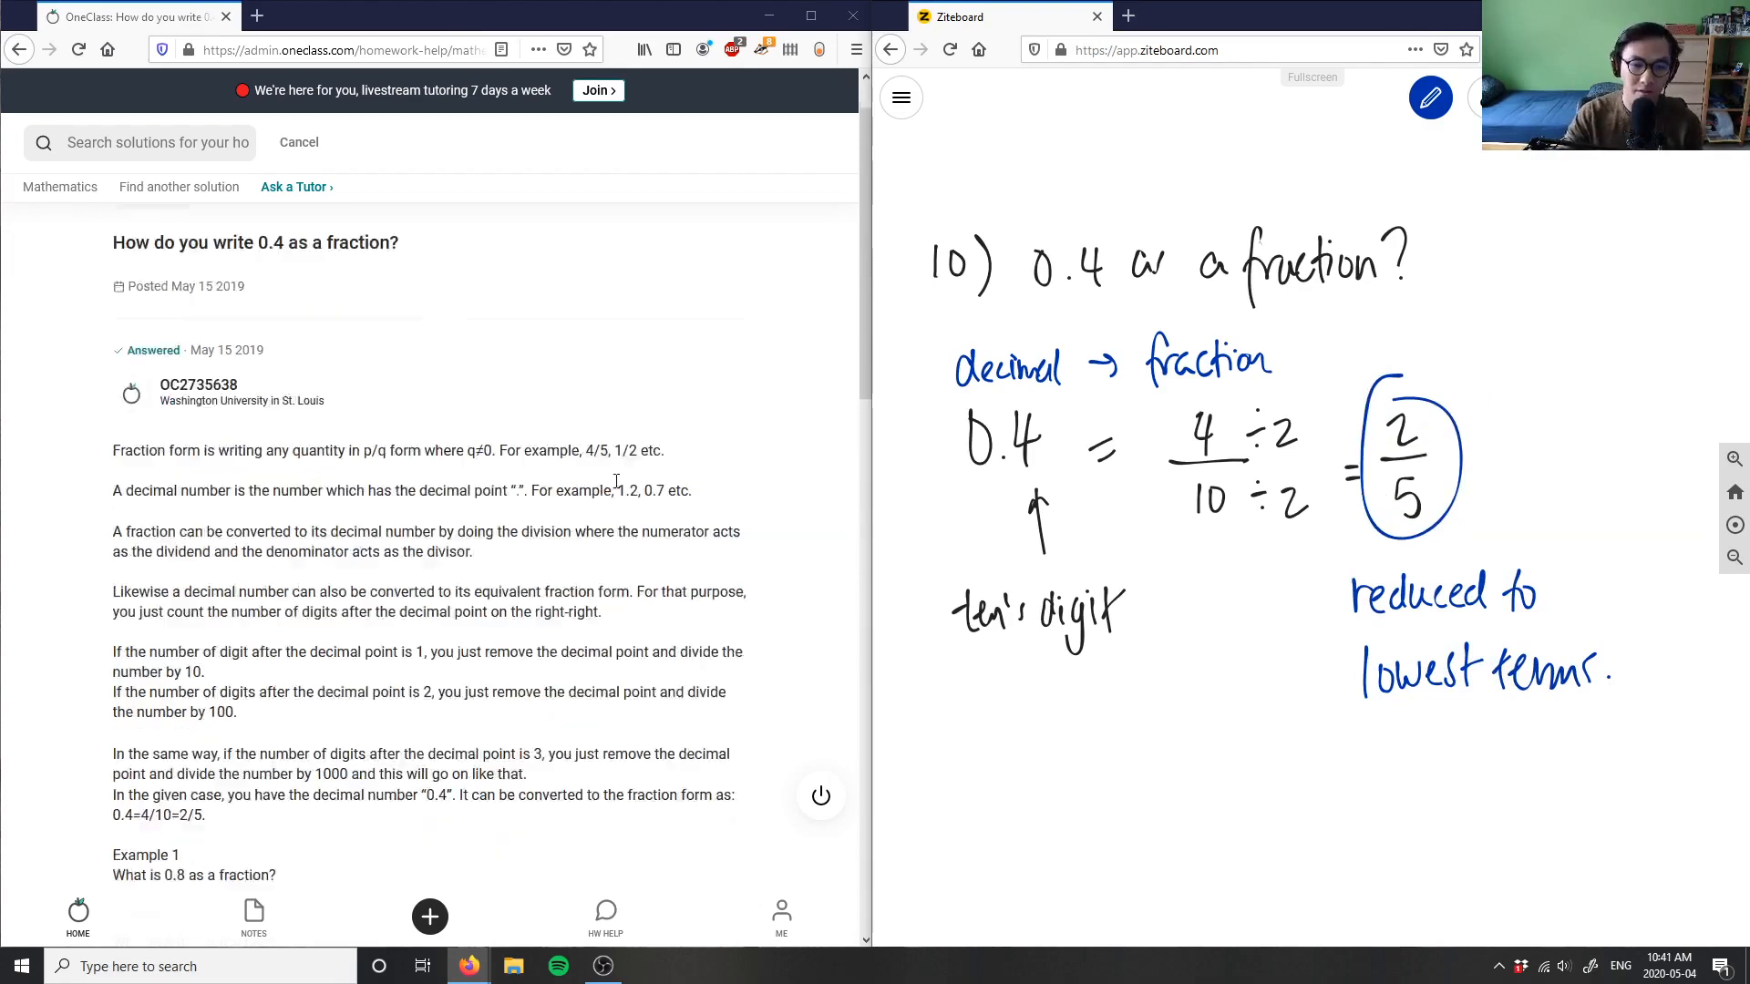
{"action": "scroll", "scroll_direction": "down", "scroll_amount": 3}
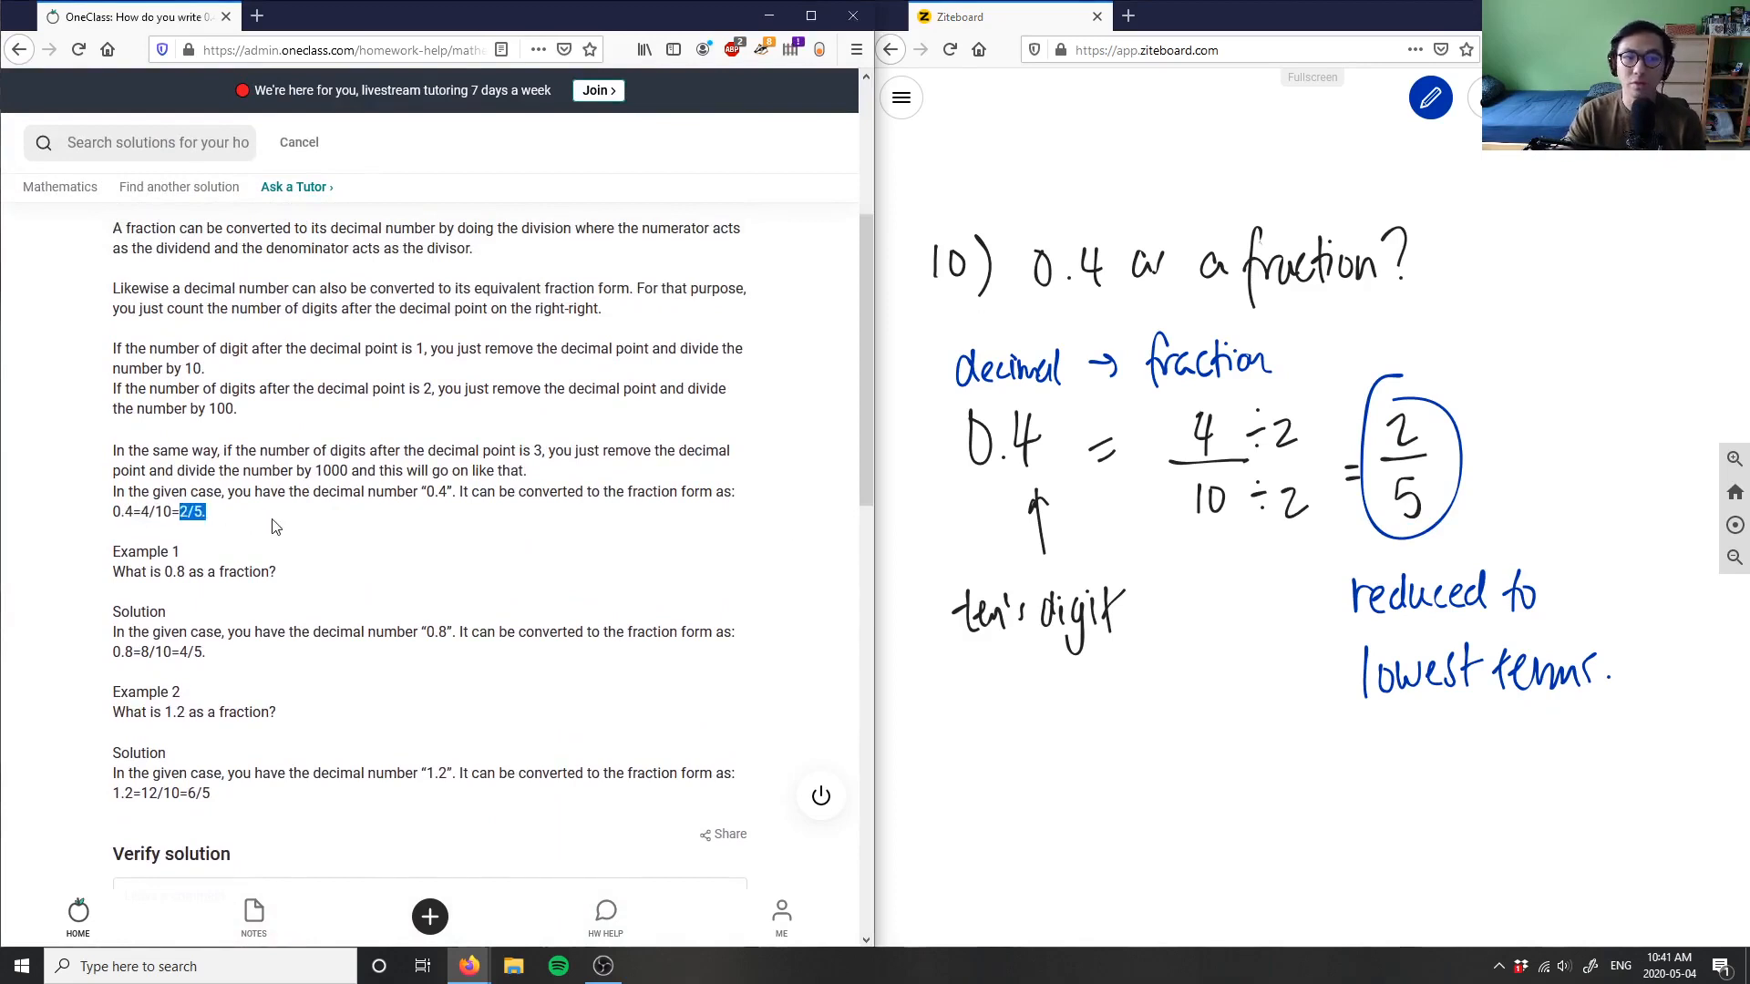
{"action": "scroll", "scroll_direction": "down", "scroll_amount": 3}
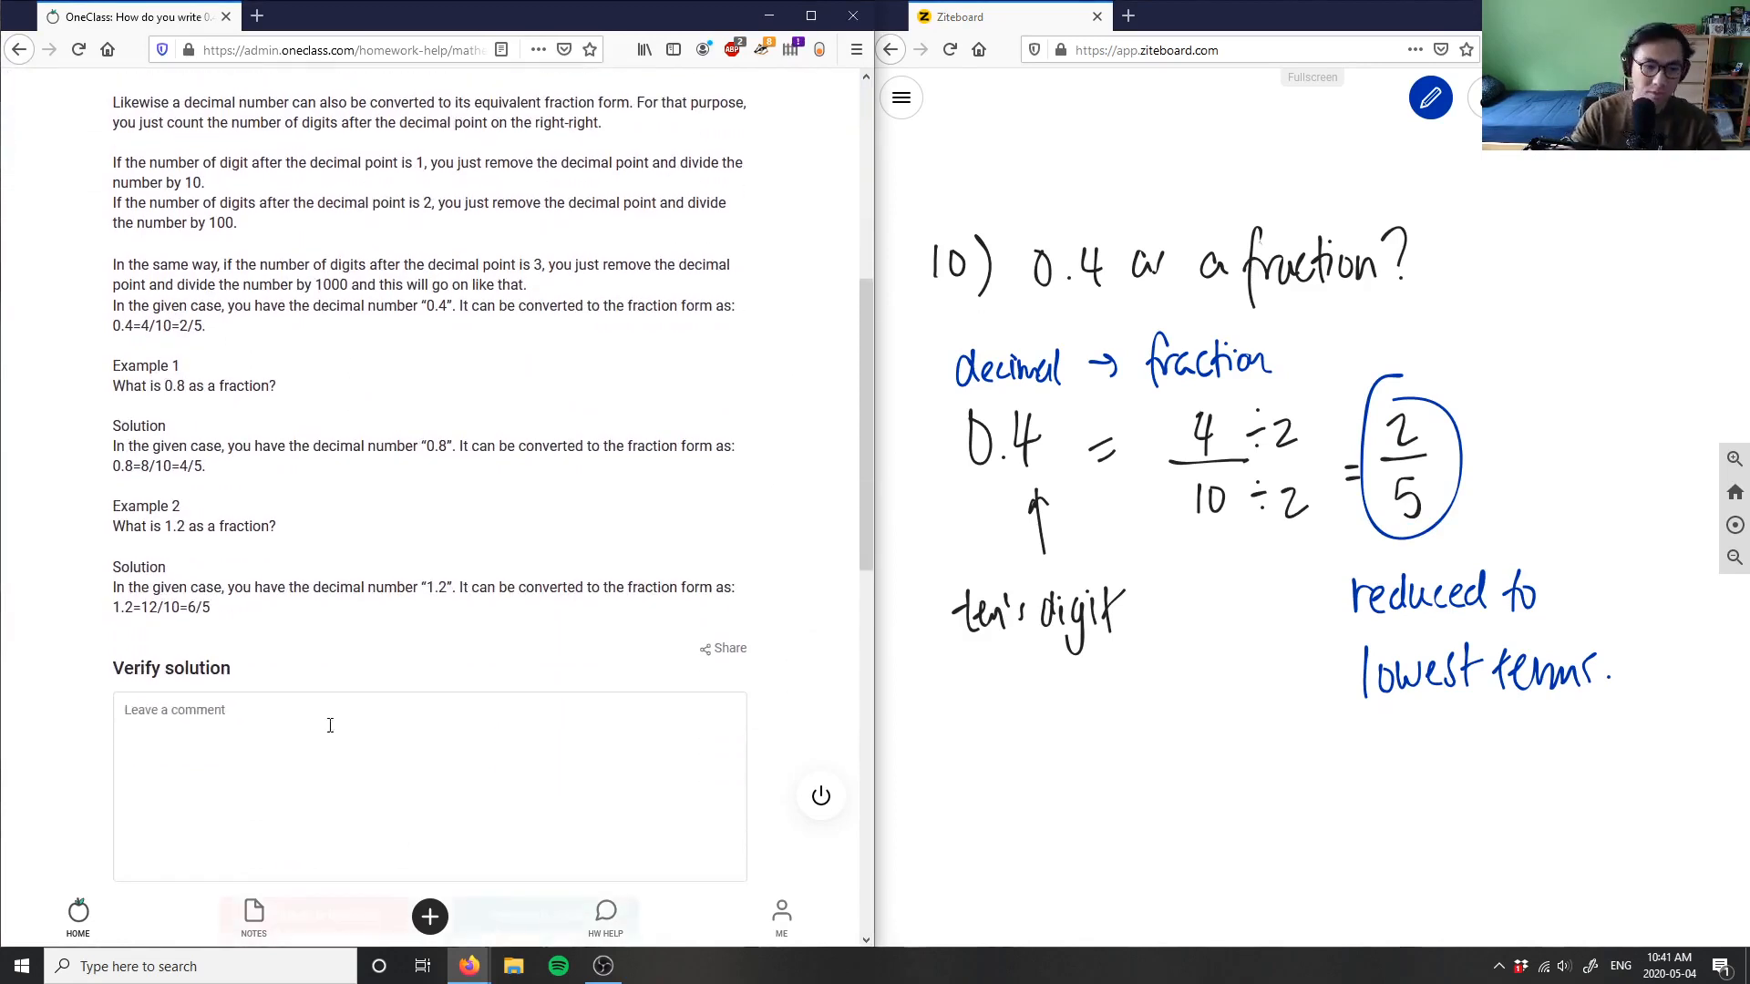
{"action": "type", "text": "Solut"}
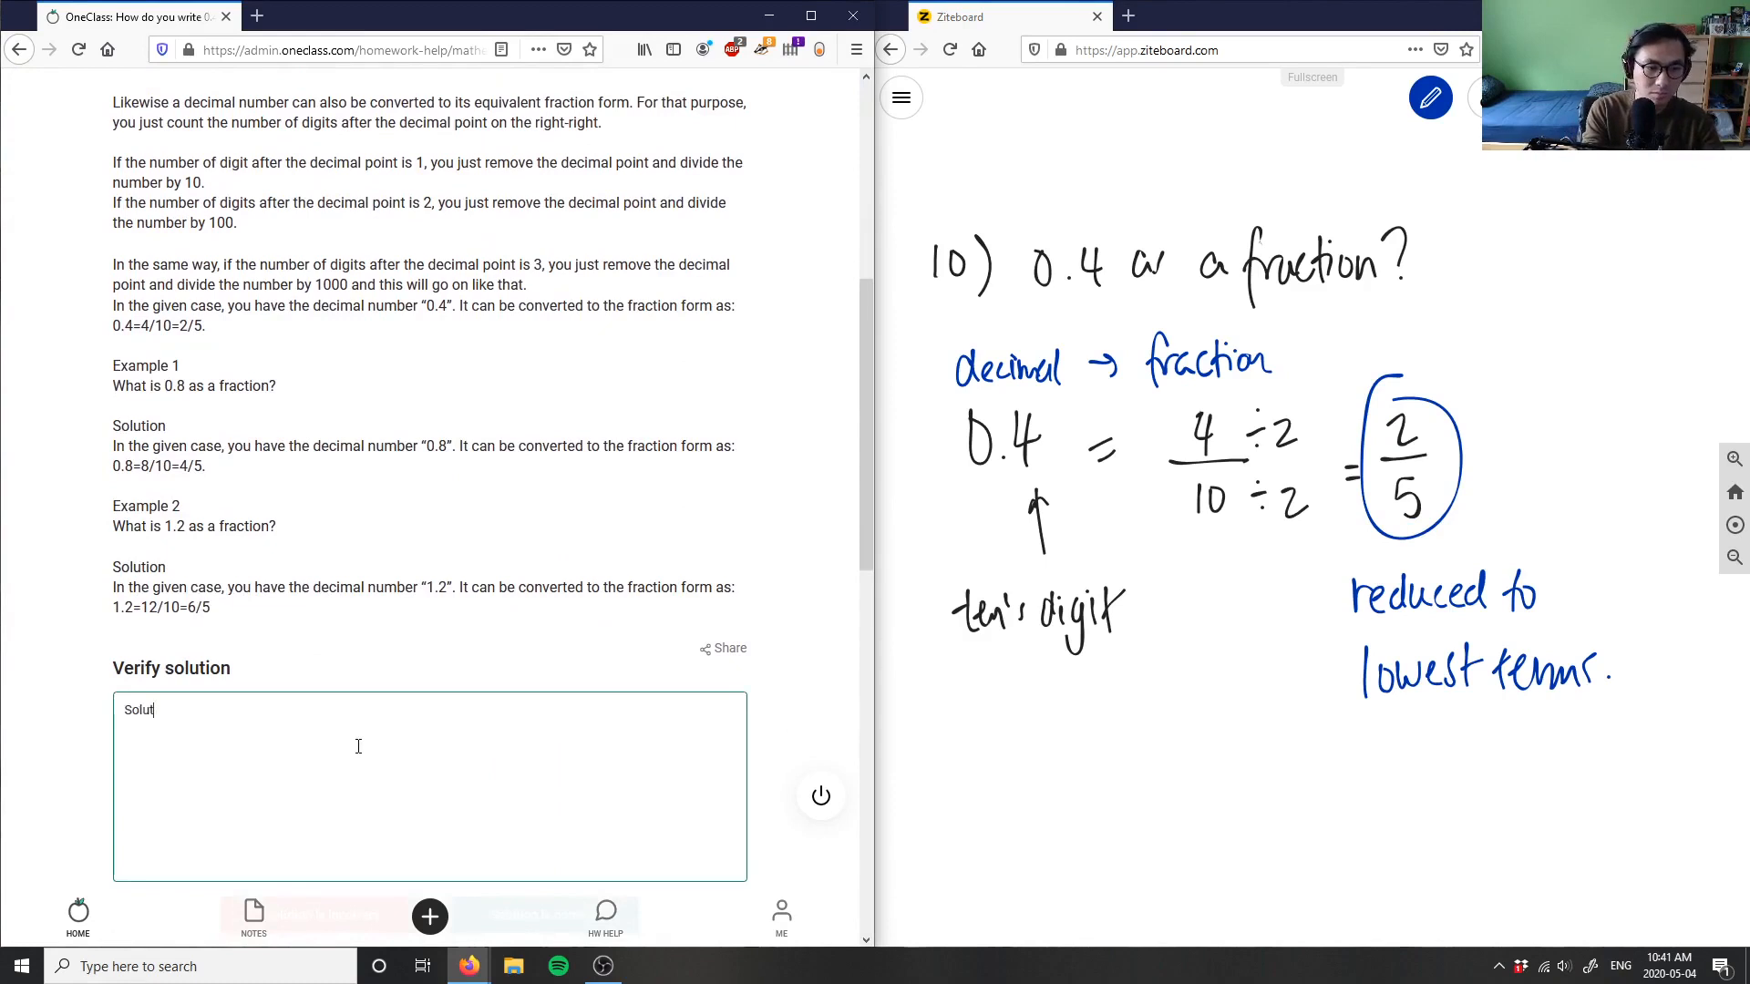